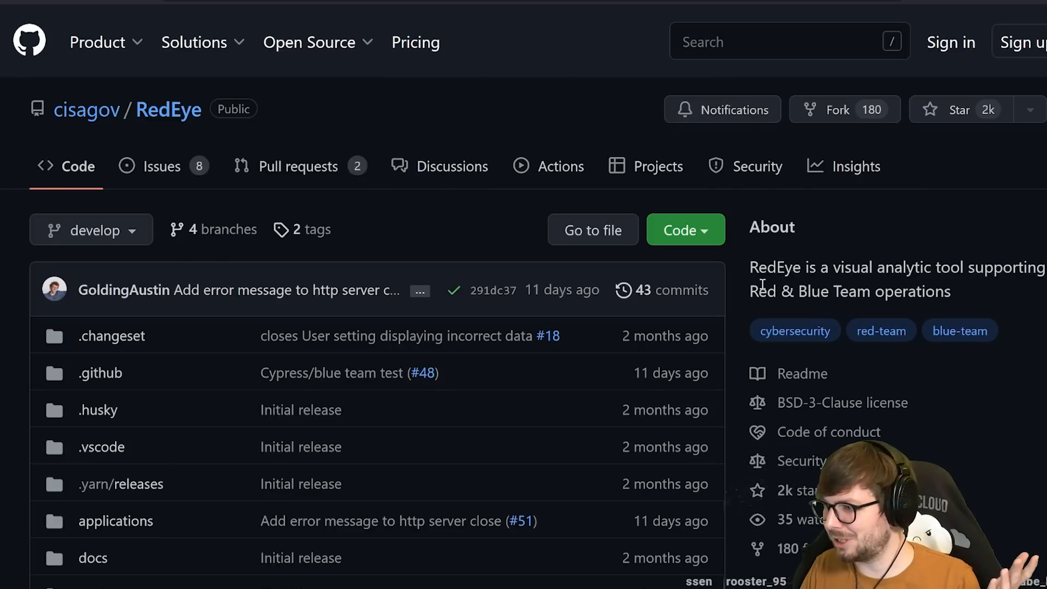
pyautogui.moveTo(78, 127)
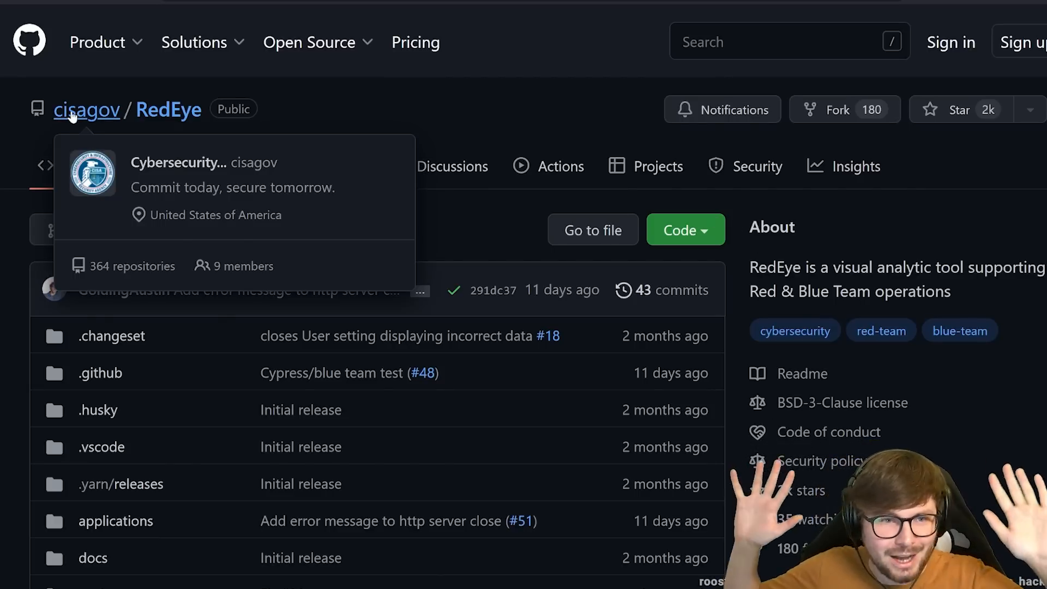
pyautogui.moveTo(777, 261)
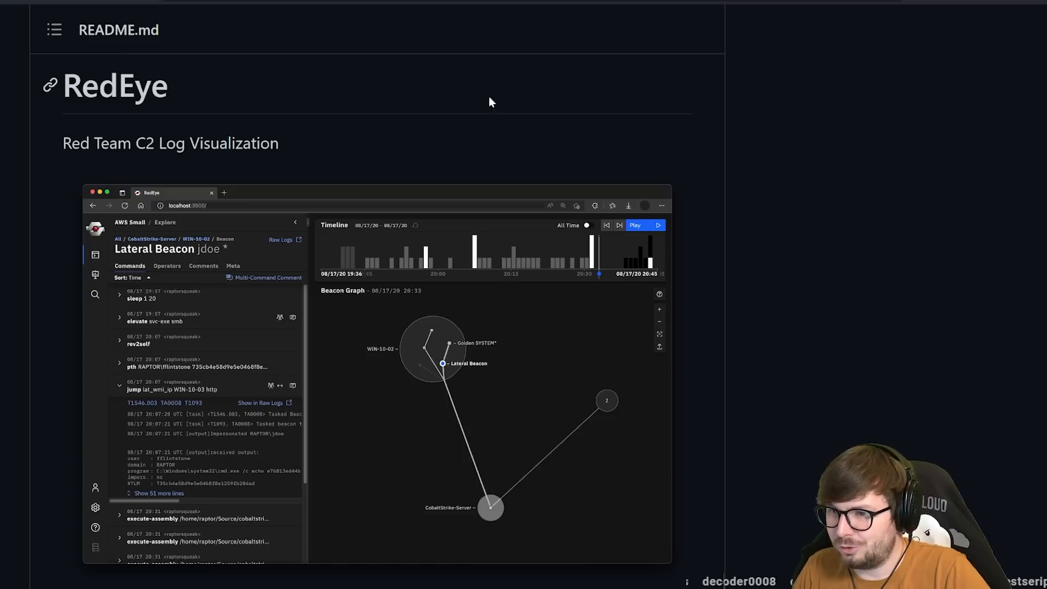
pyautogui.moveTo(483, 280)
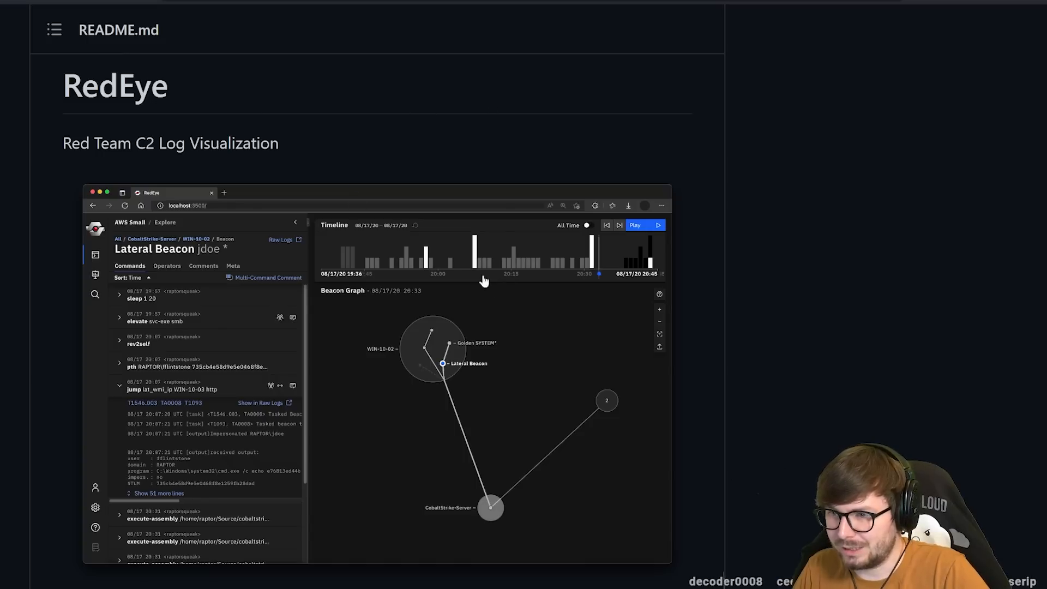
pyautogui.moveTo(412, 135)
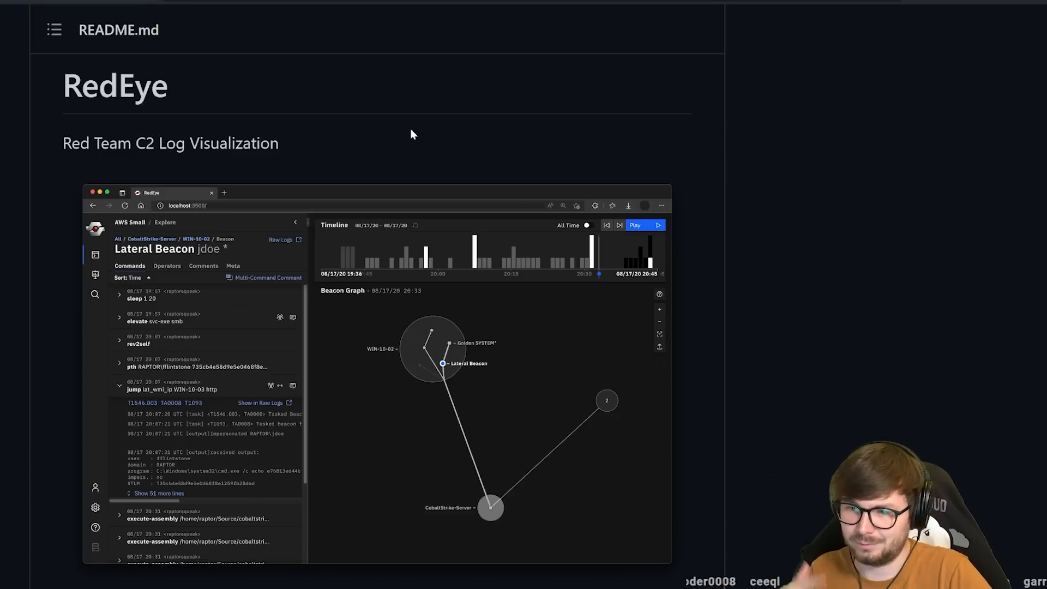
pyautogui.scroll(-3)
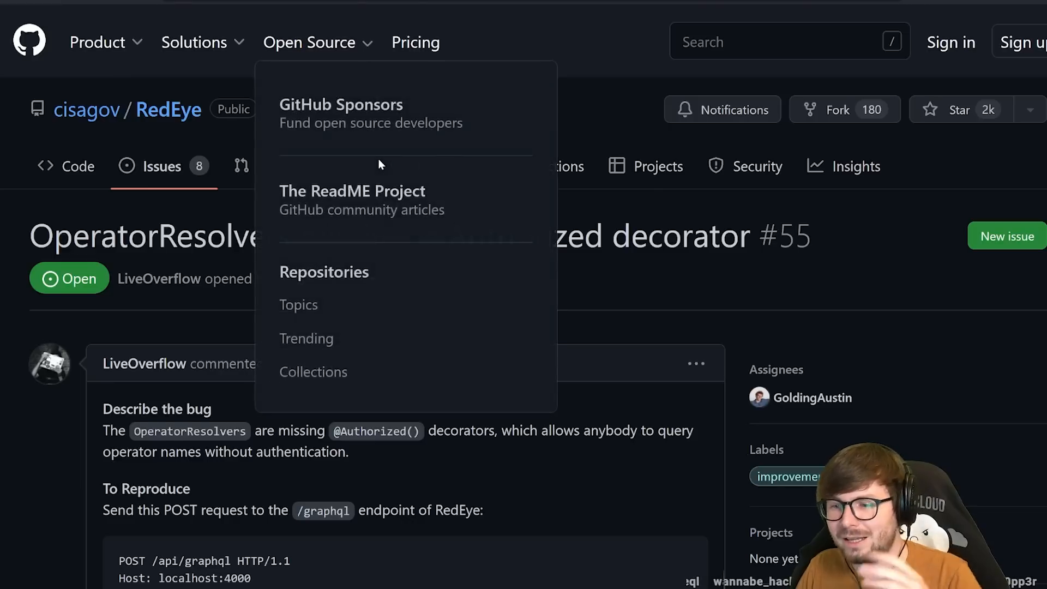
pyautogui.scroll(-3)
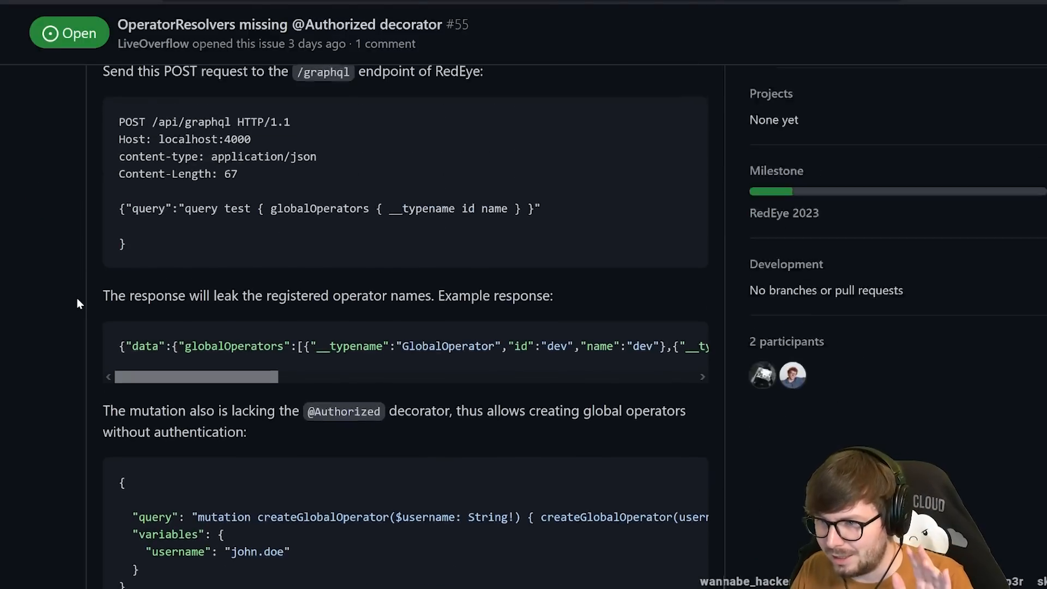
pyautogui.scroll(-3)
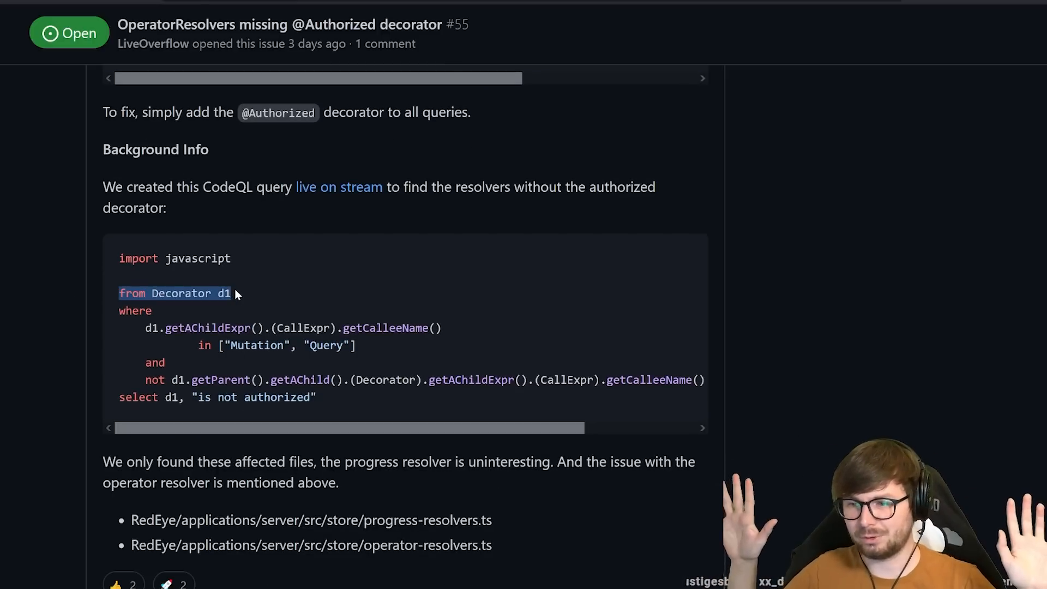
pyautogui.moveTo(224, 306)
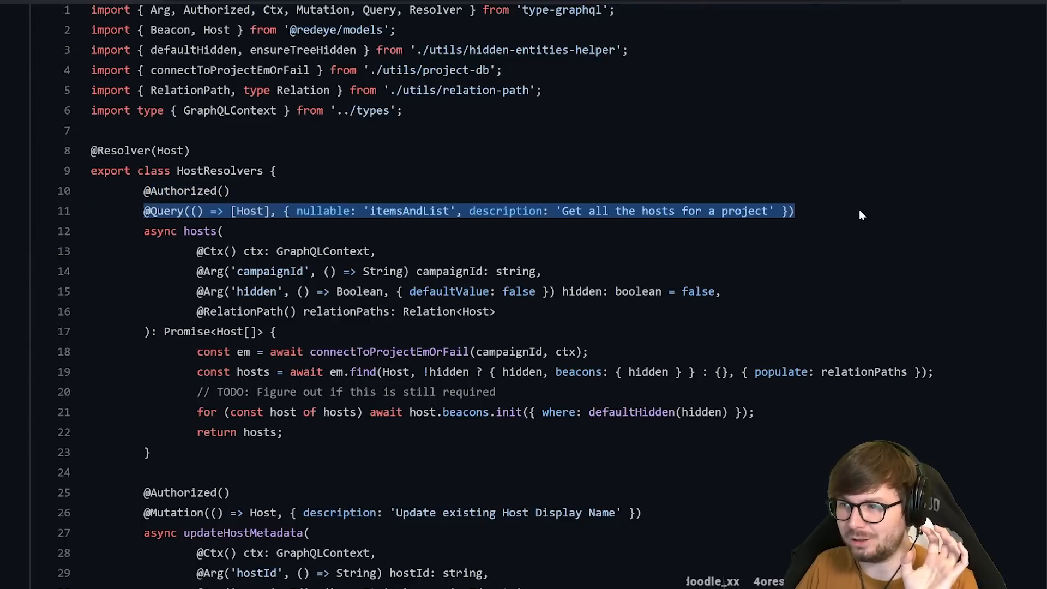
# Highlight Query, getParent, Decorator and the operator-resolvers file in the issue.
pyautogui.doubleClick(163, 211)
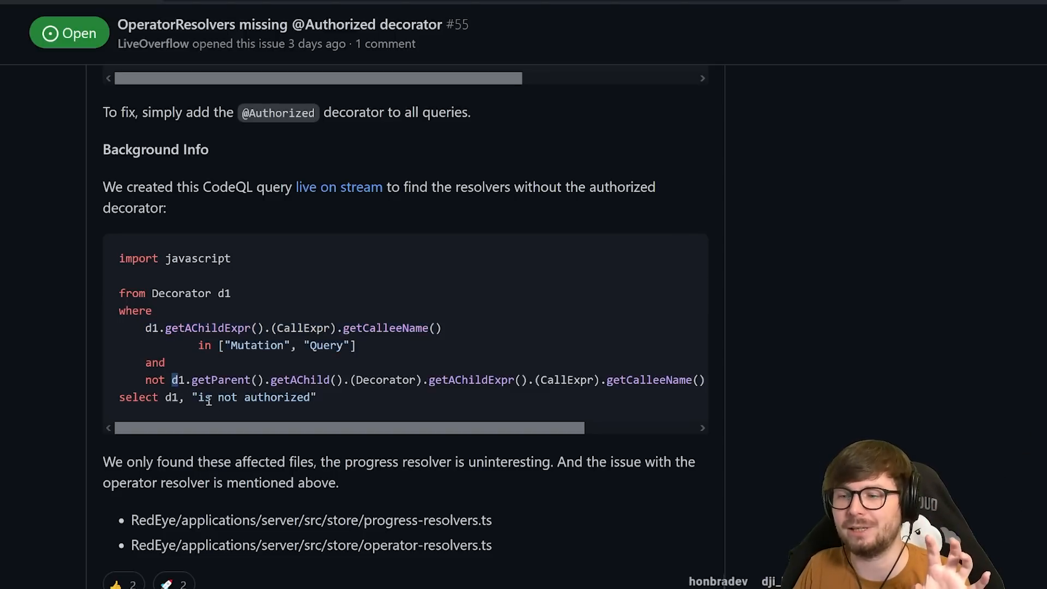
pyautogui.doubleClick(220, 380)
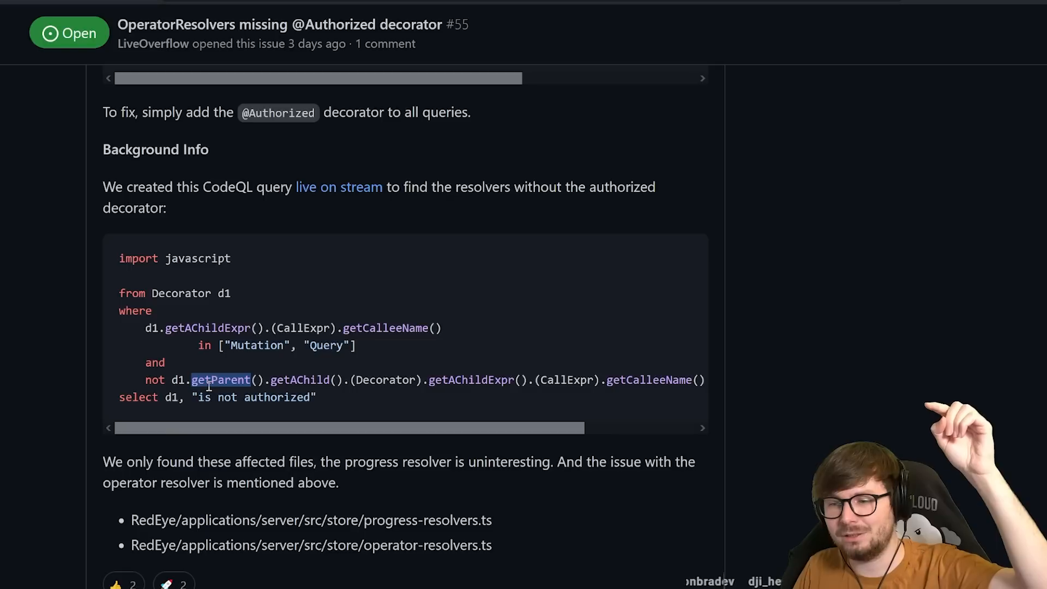
pyautogui.moveTo(370, 386)
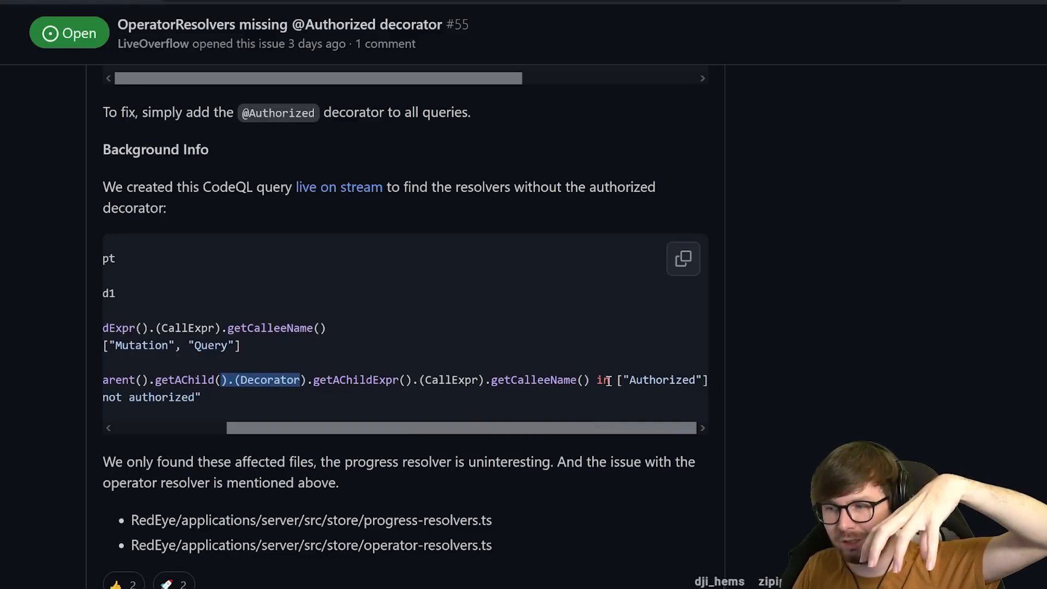
pyautogui.doubleClick(662, 380)
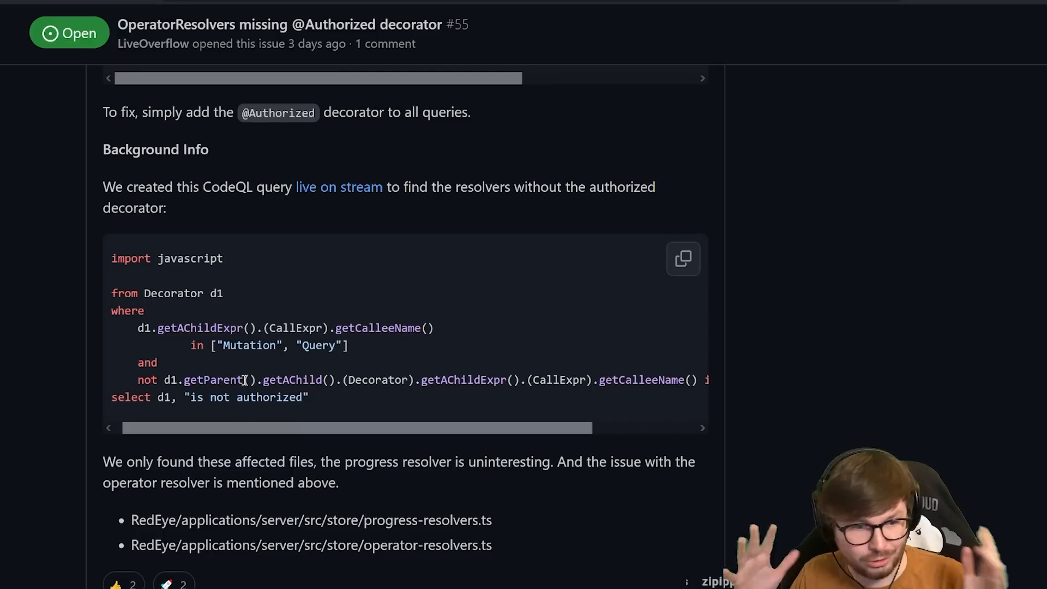
pyautogui.moveTo(335, 140)
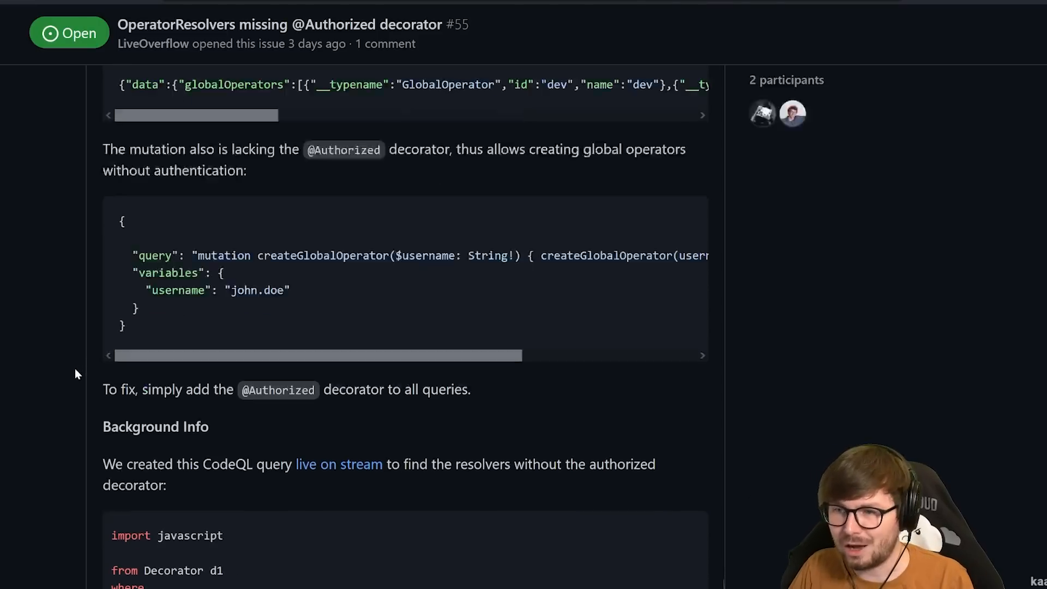
pyautogui.scroll(-3)
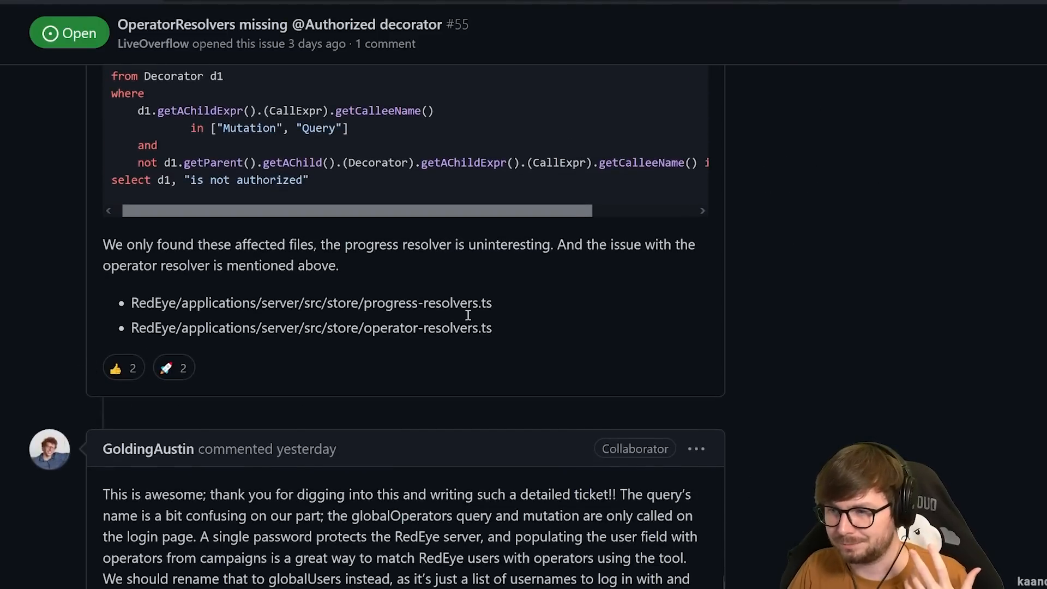
pyautogui.moveTo(365, 303); pyautogui.dragTo(435, 303)
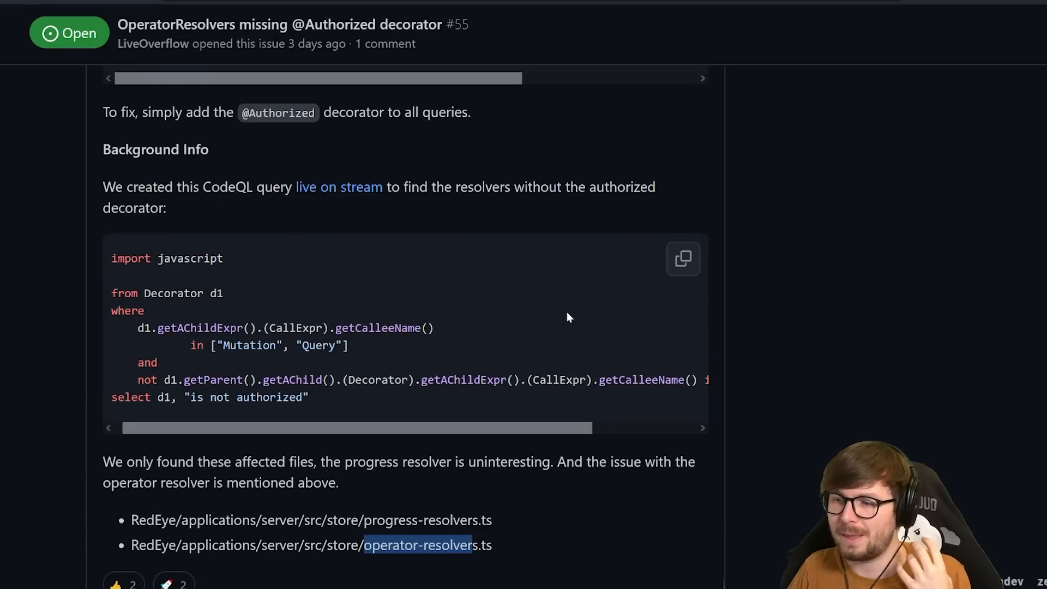
pyautogui.scroll(3)
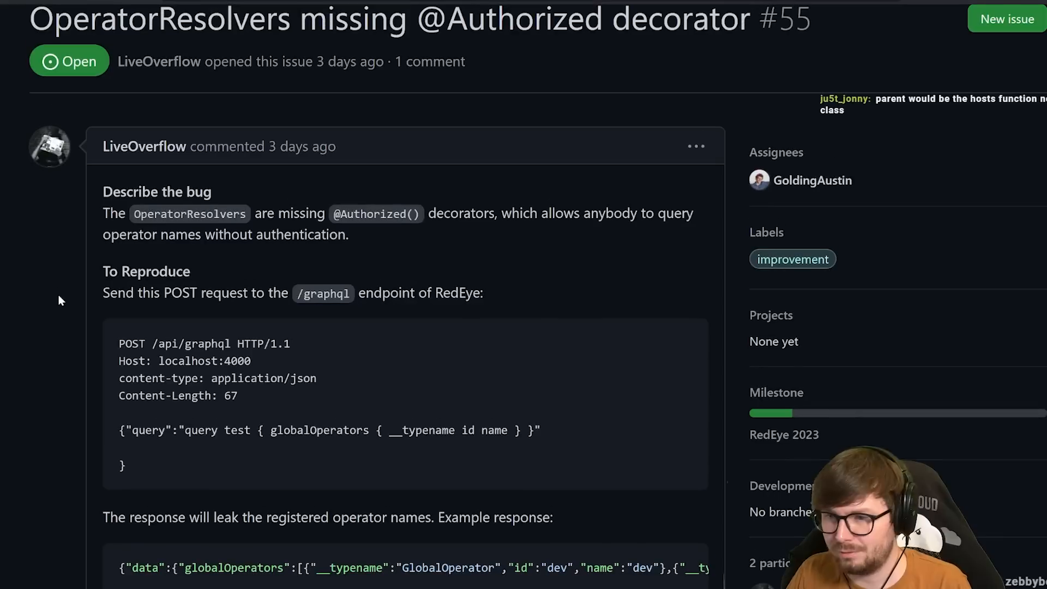
pyautogui.scroll(-3)
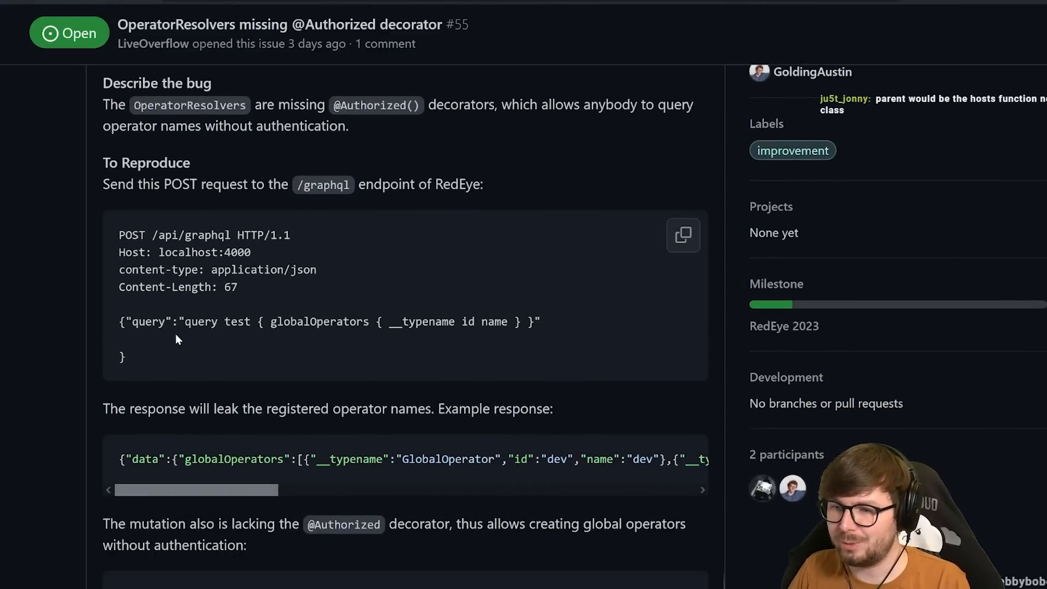
pyautogui.moveTo(182, 342)
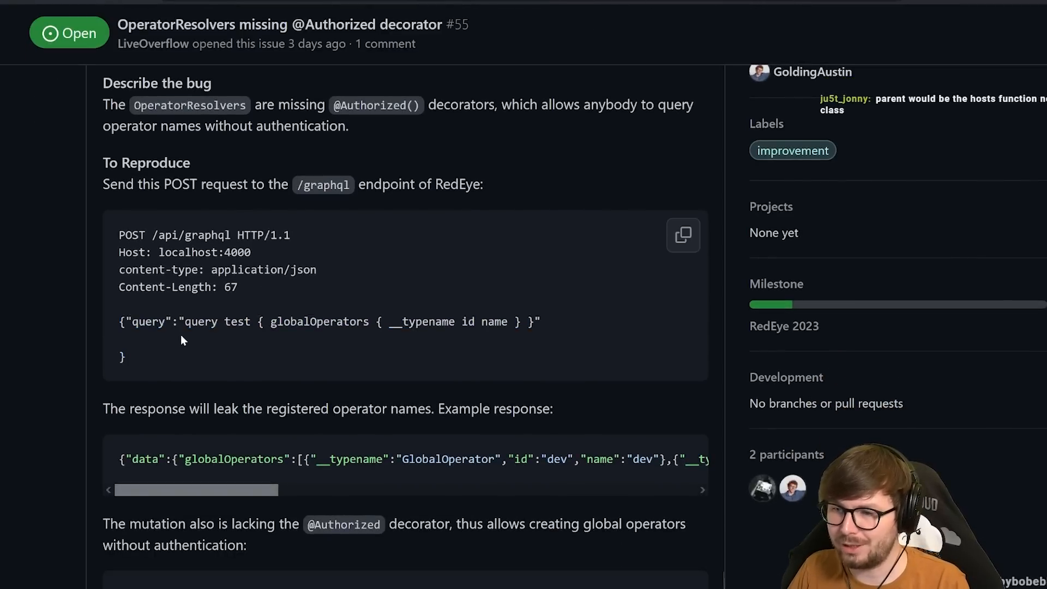
pyautogui.doubleClick(318, 322)
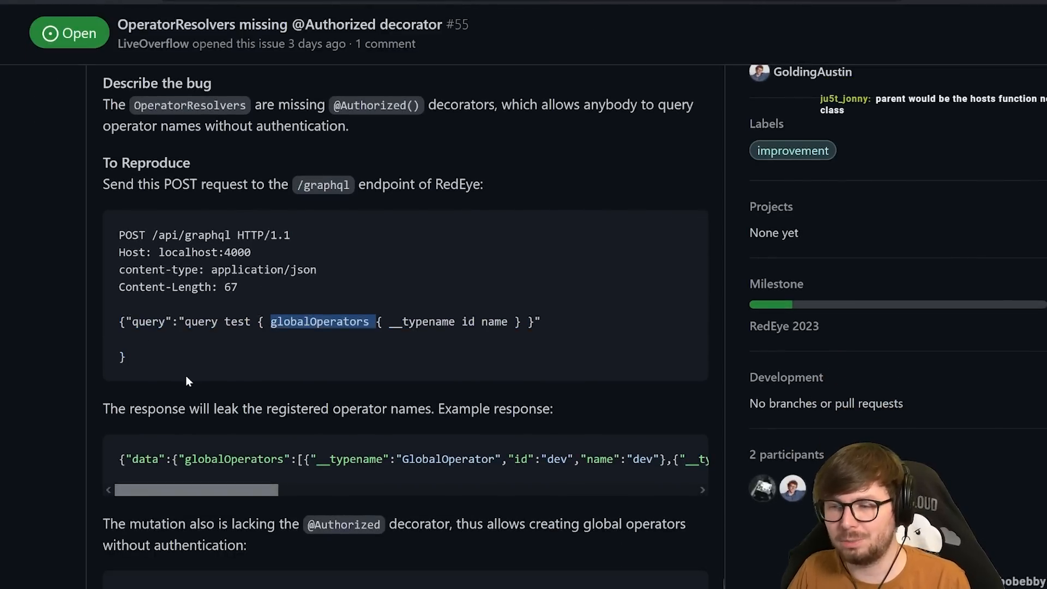
pyautogui.scroll(-3)
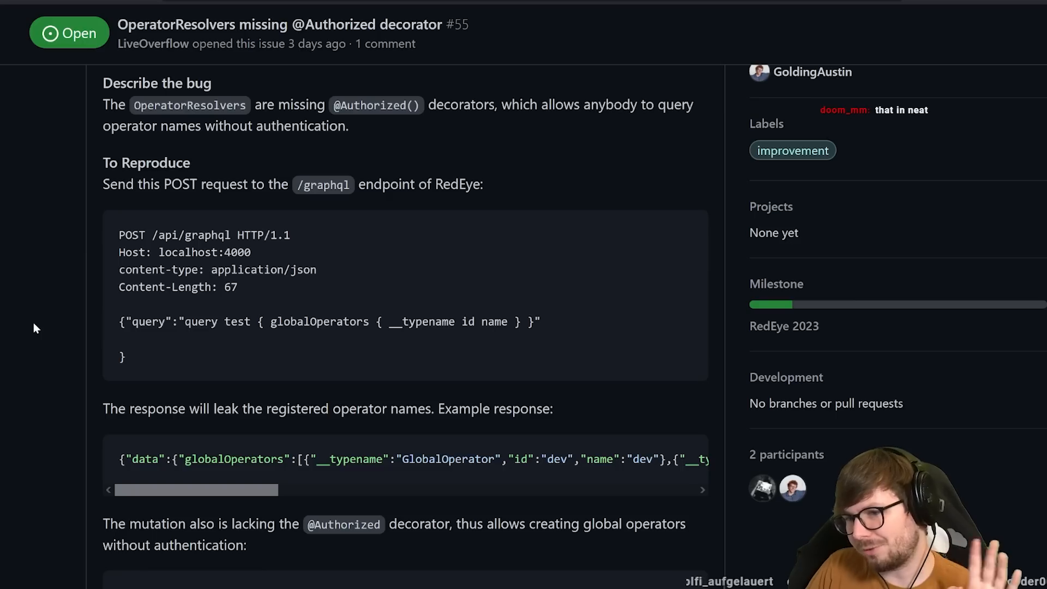
pyautogui.scroll(-3)
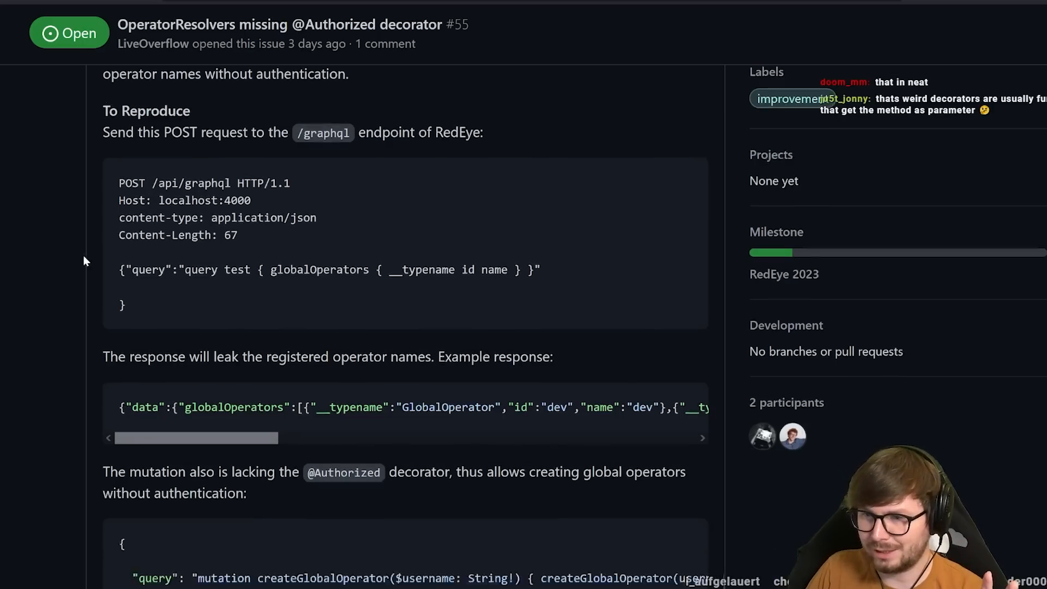
pyautogui.scroll(-3)
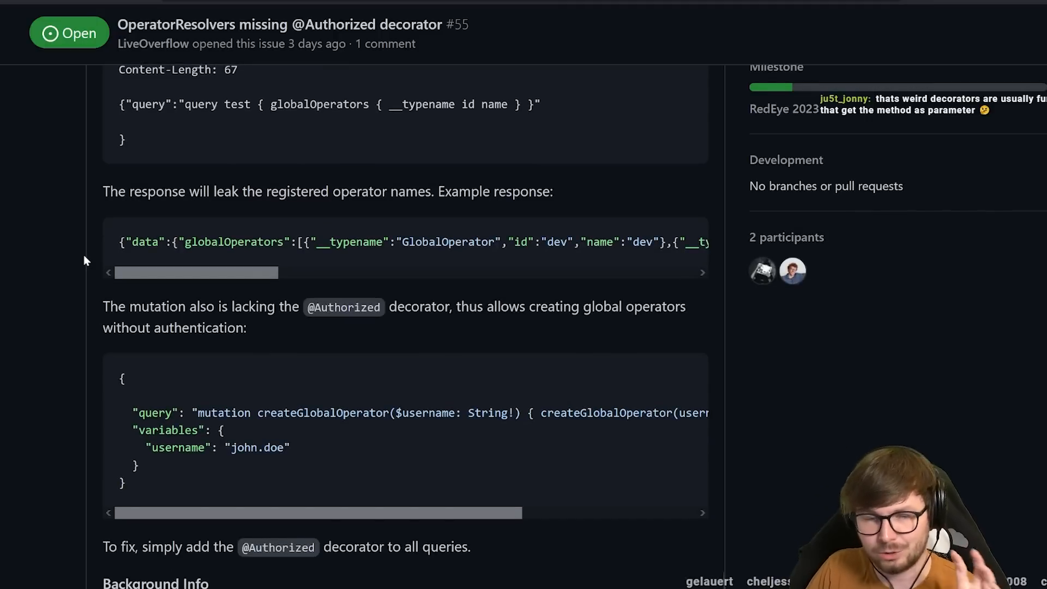
pyautogui.moveTo(243, 455)
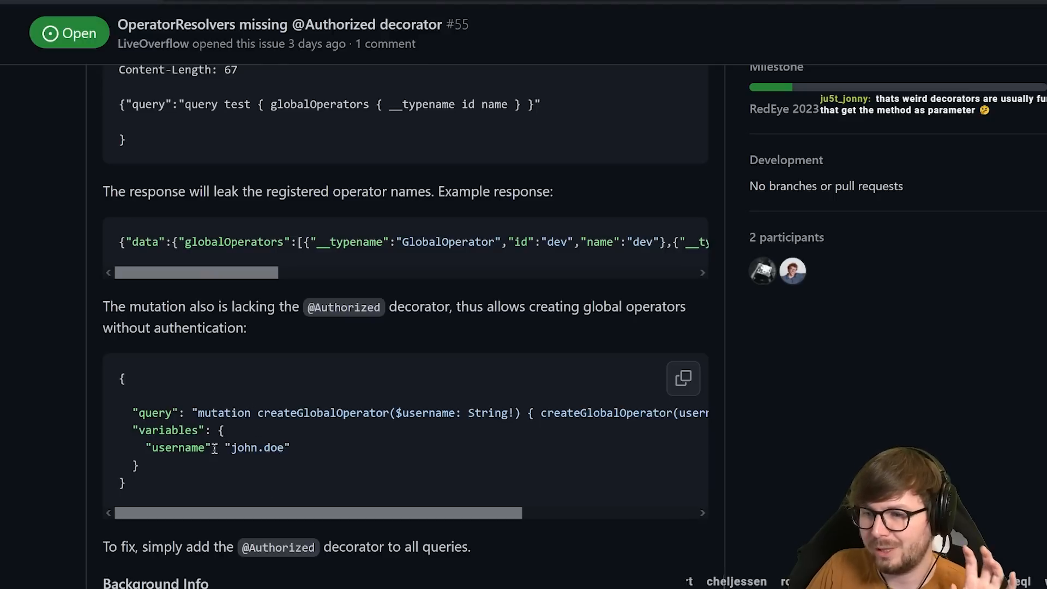
pyautogui.moveTo(147, 447); pyautogui.dragTo(292, 447)
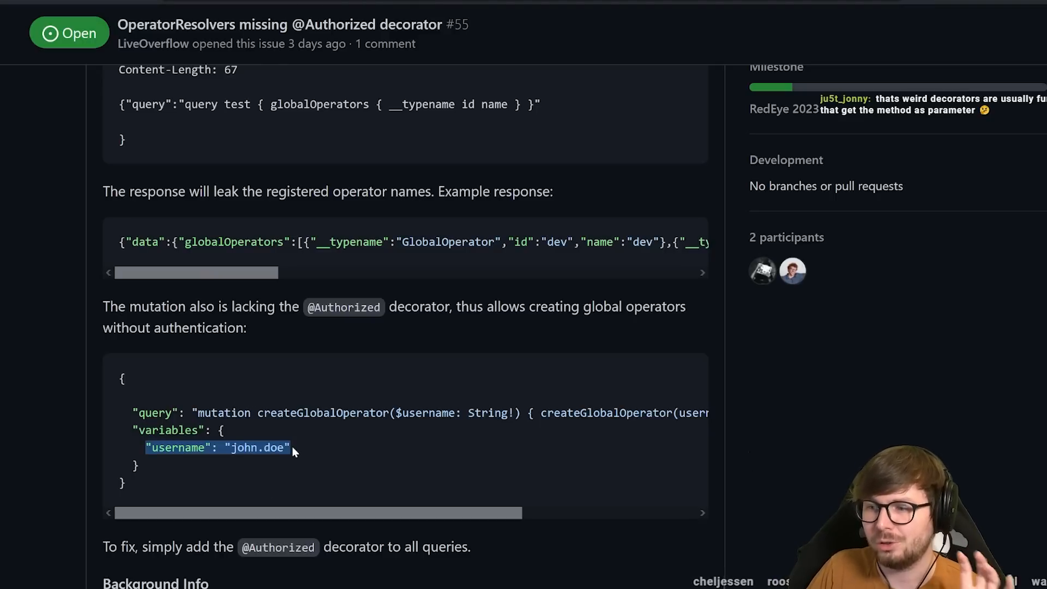
pyautogui.scroll(-3)
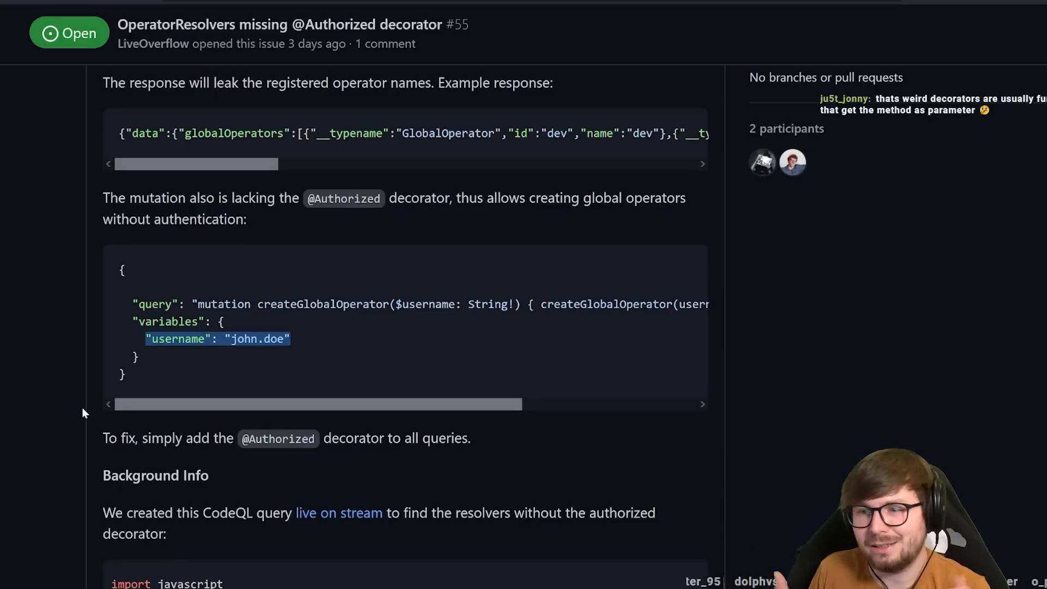
pyautogui.moveTo(121, 400)
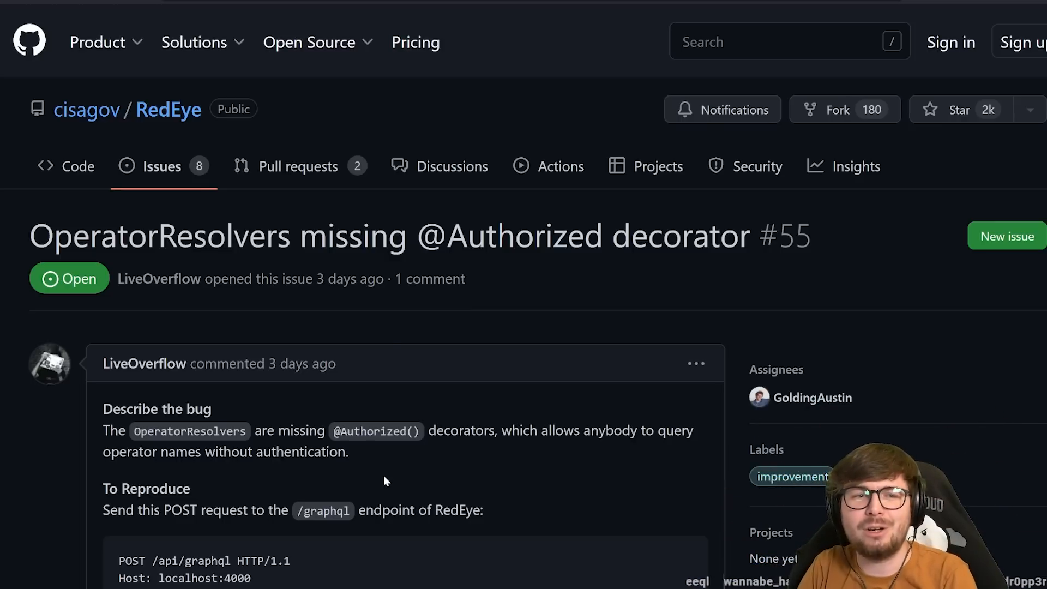
pyautogui.scroll(-3)
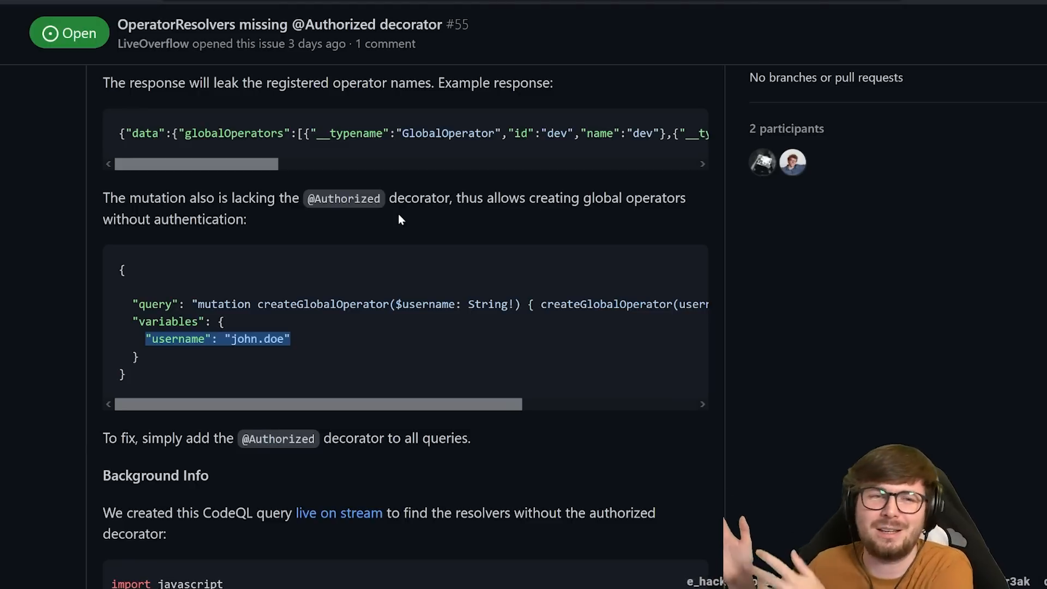
pyautogui.scroll(-3)
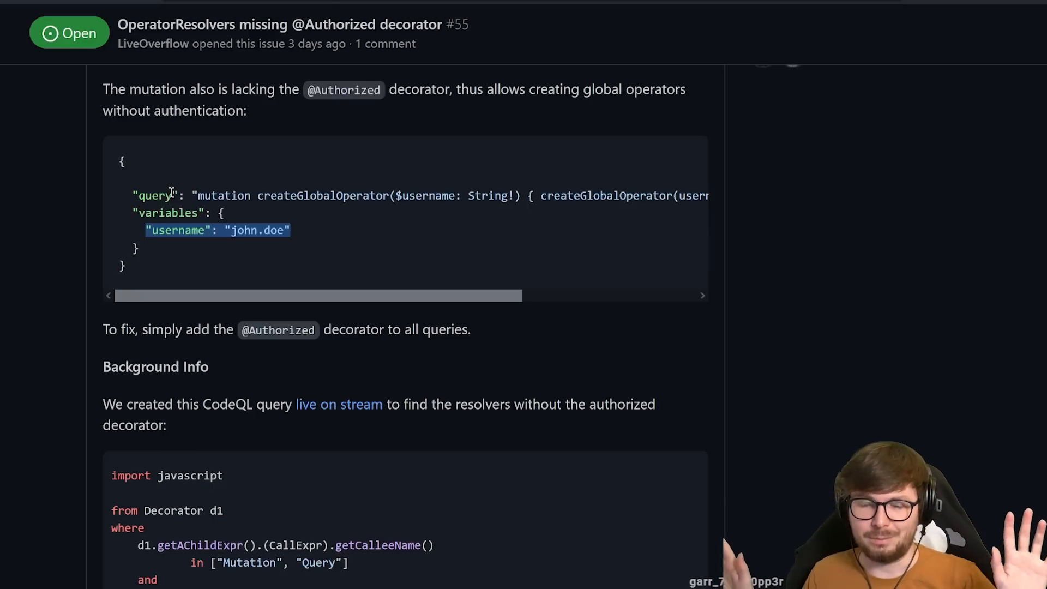
pyautogui.moveTo(86, 192)
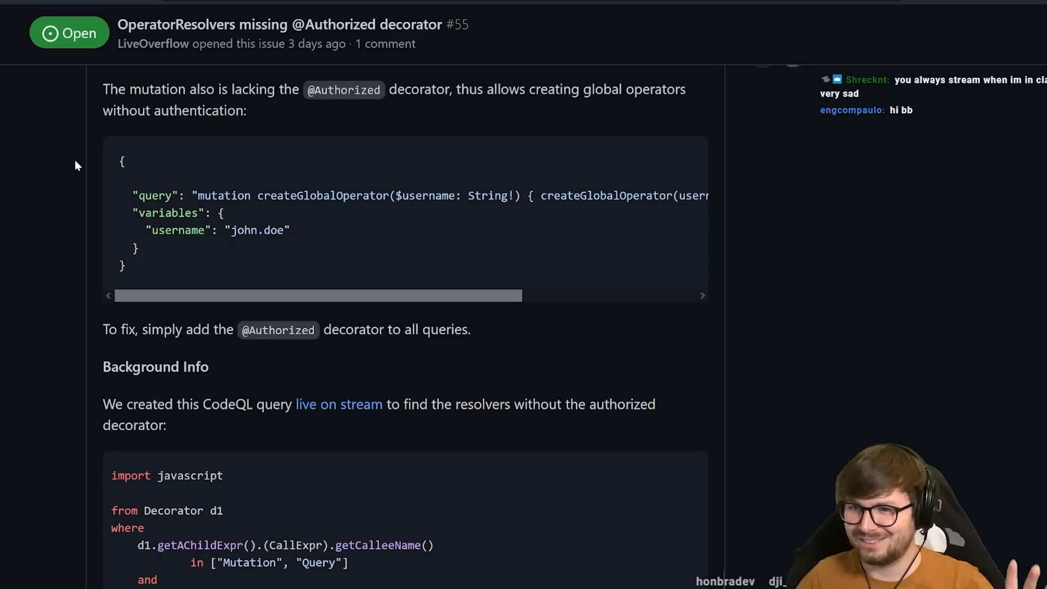
pyautogui.moveTo(67, 168)
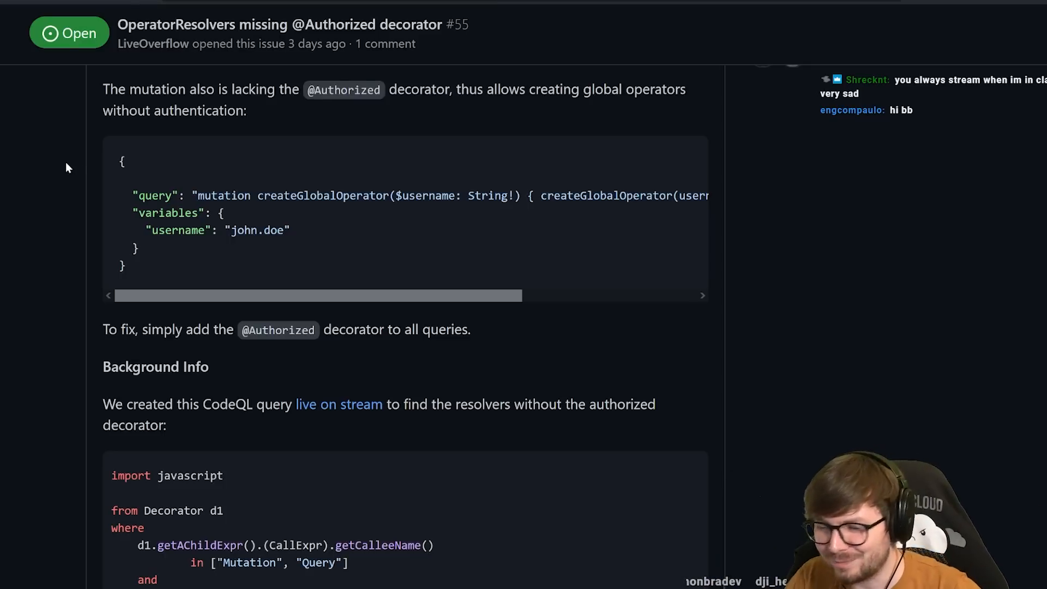
pyautogui.scroll(-3)
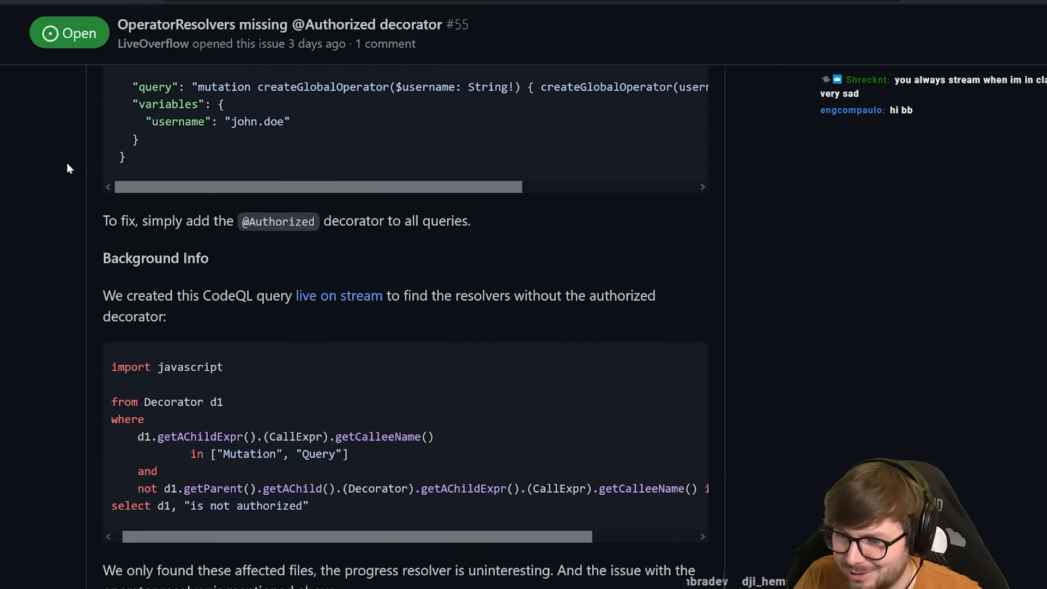
pyautogui.scroll(-3)
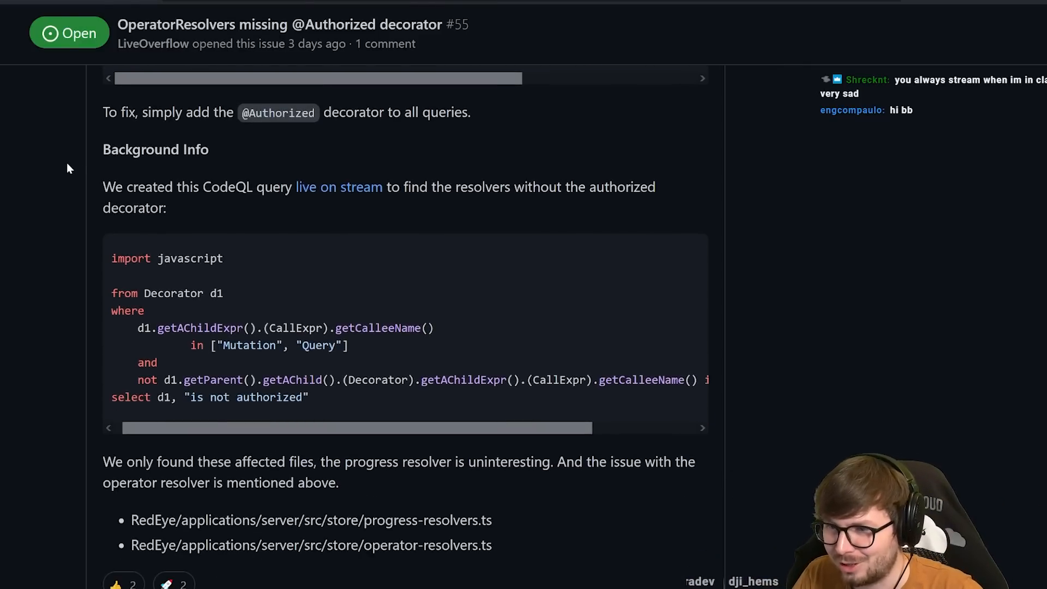
pyautogui.scroll(-3)
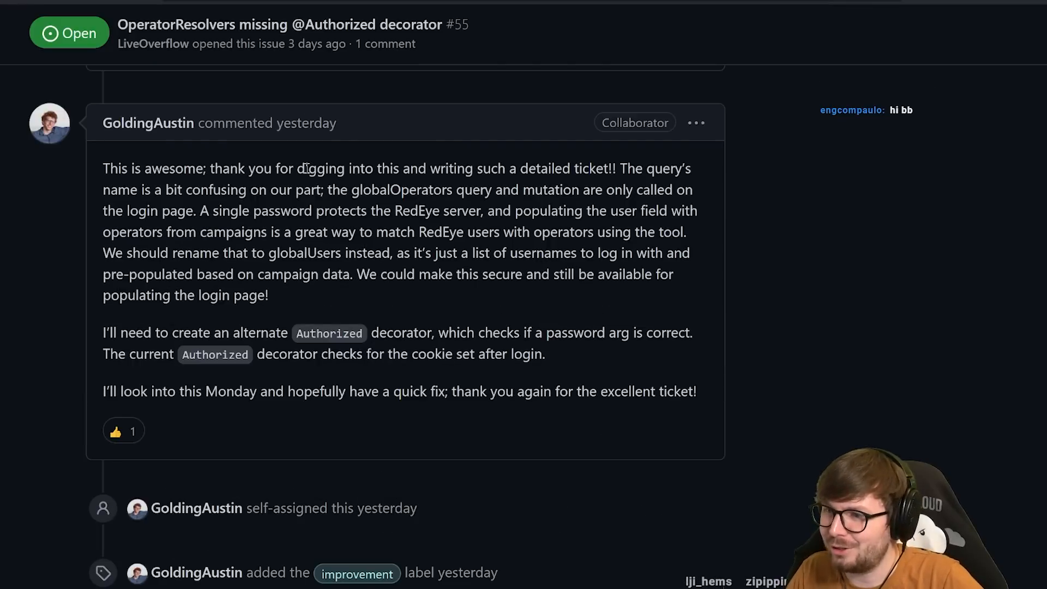
pyautogui.moveTo(547, 173)
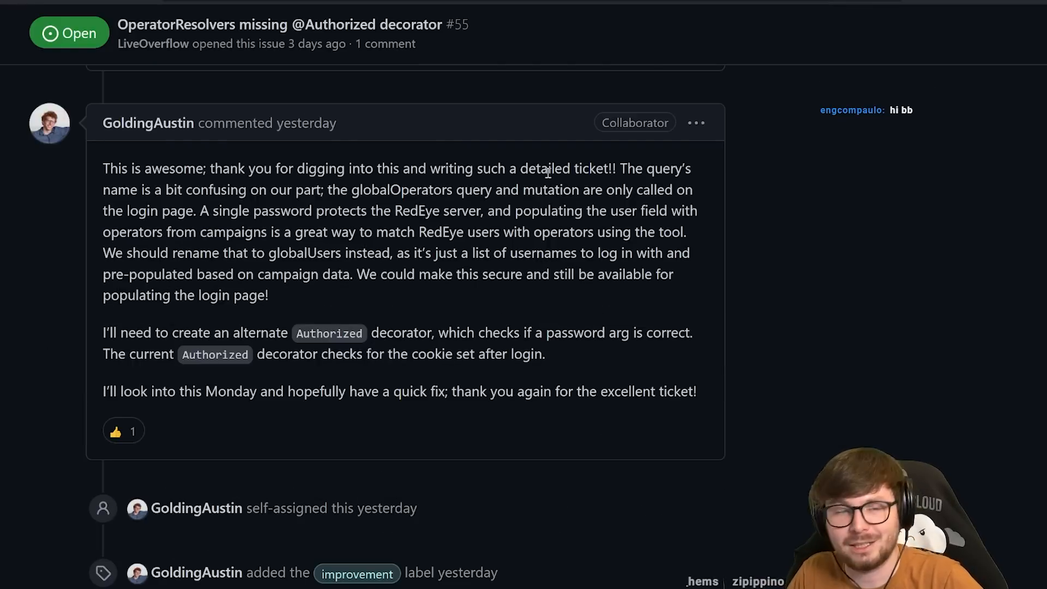
pyautogui.moveTo(102, 203)
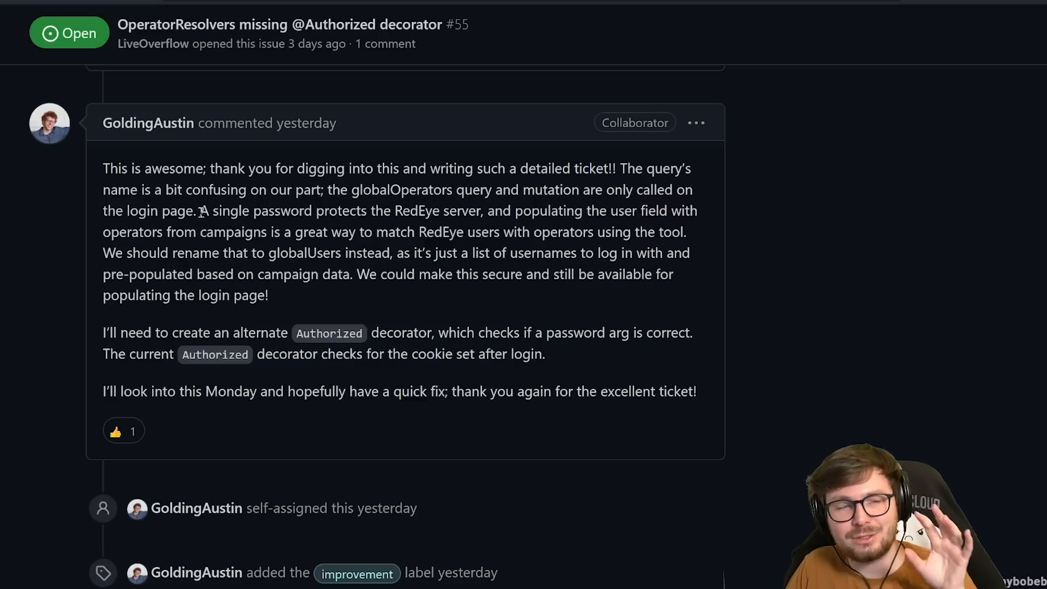
pyautogui.moveTo(451, 203)
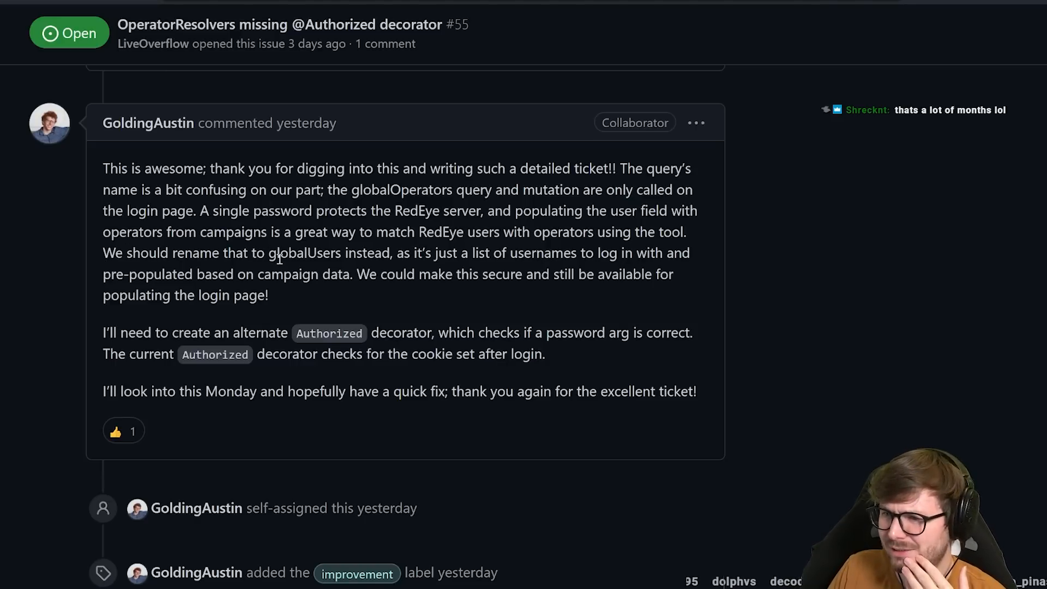
pyautogui.scroll(3)
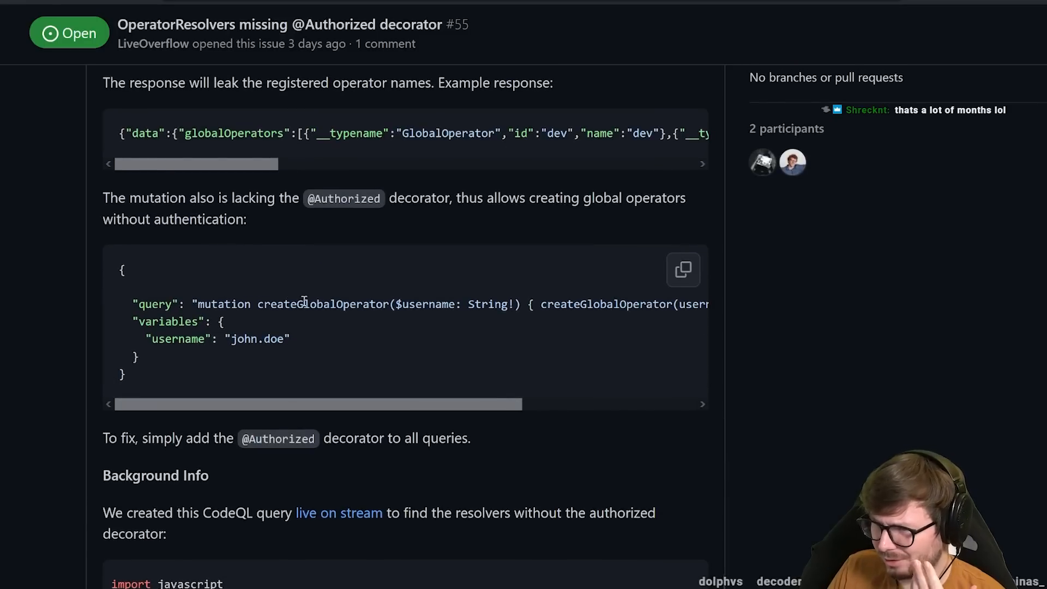
pyautogui.scroll(-3)
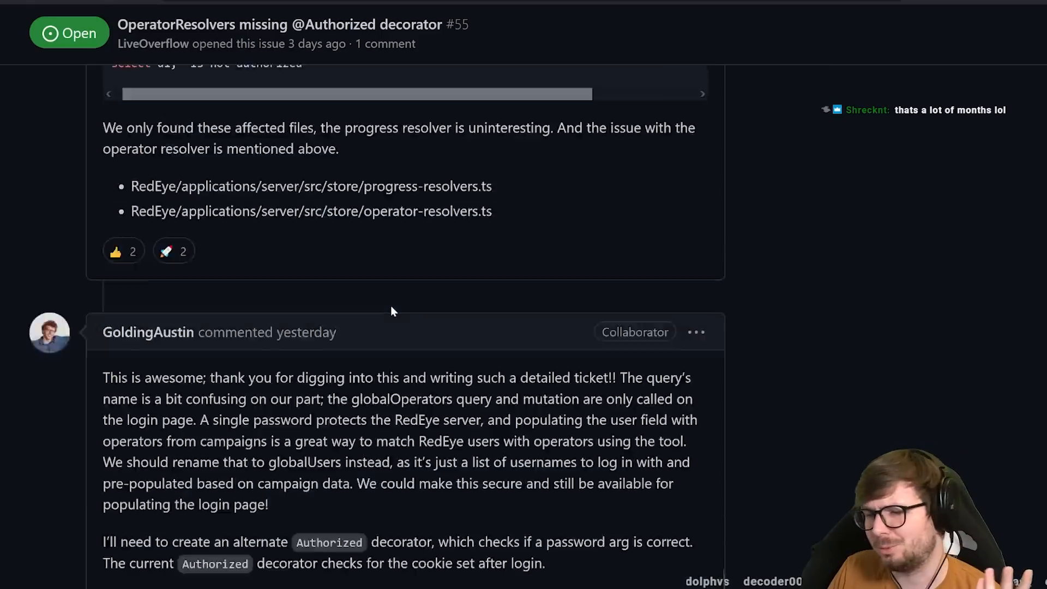
pyautogui.scroll(-3)
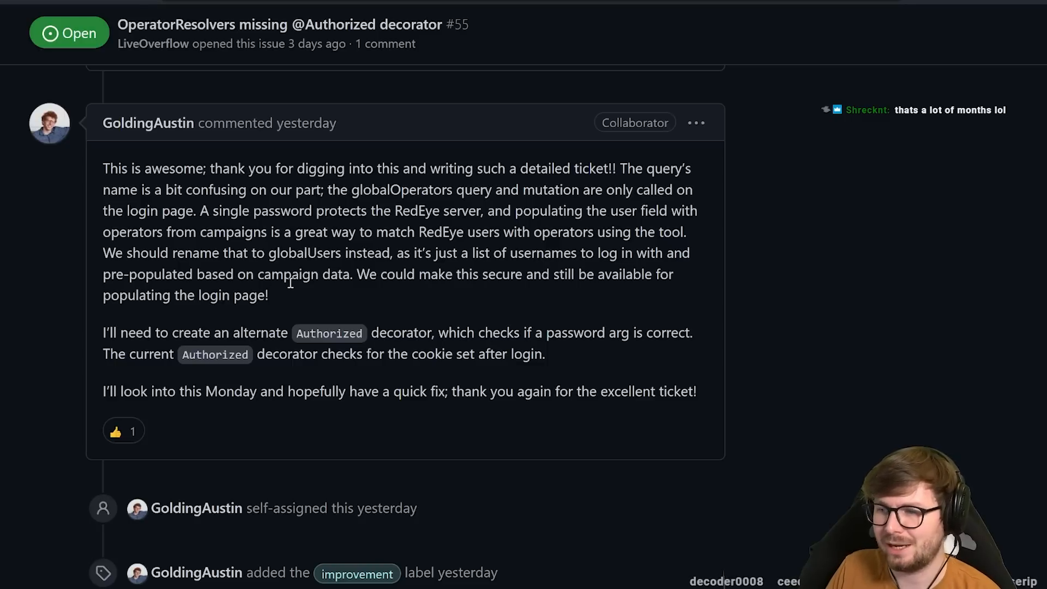
pyautogui.moveTo(331, 289)
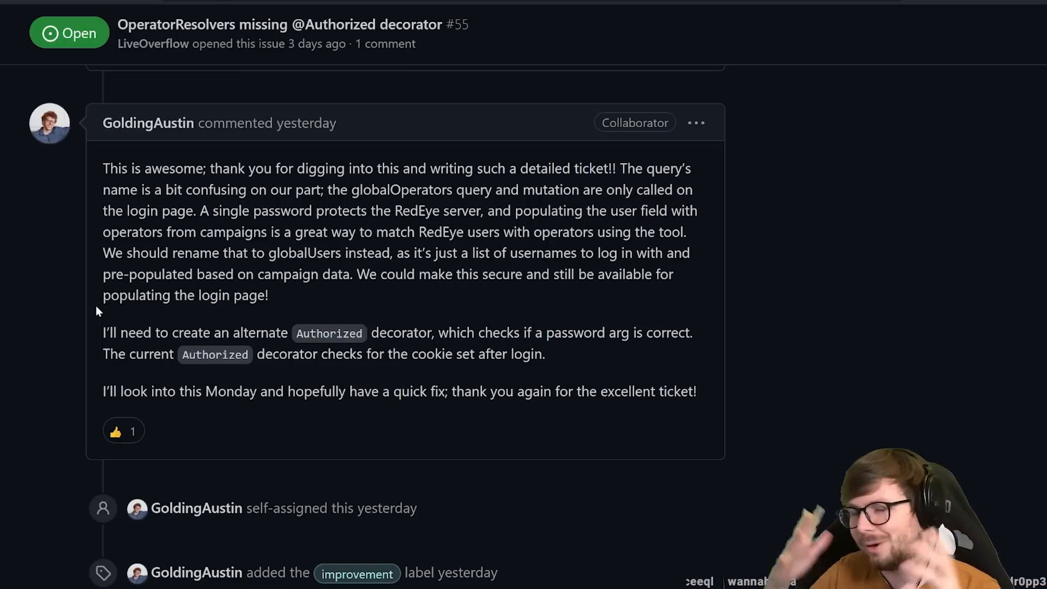
pyautogui.moveTo(176, 328)
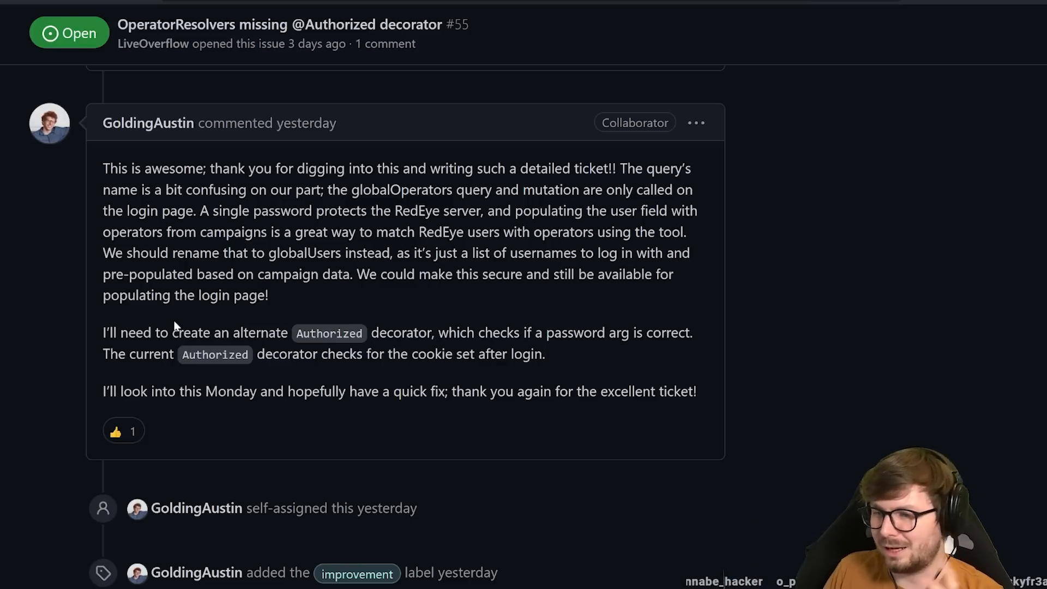
pyautogui.moveTo(181, 333); pyautogui.dragTo(432, 332)
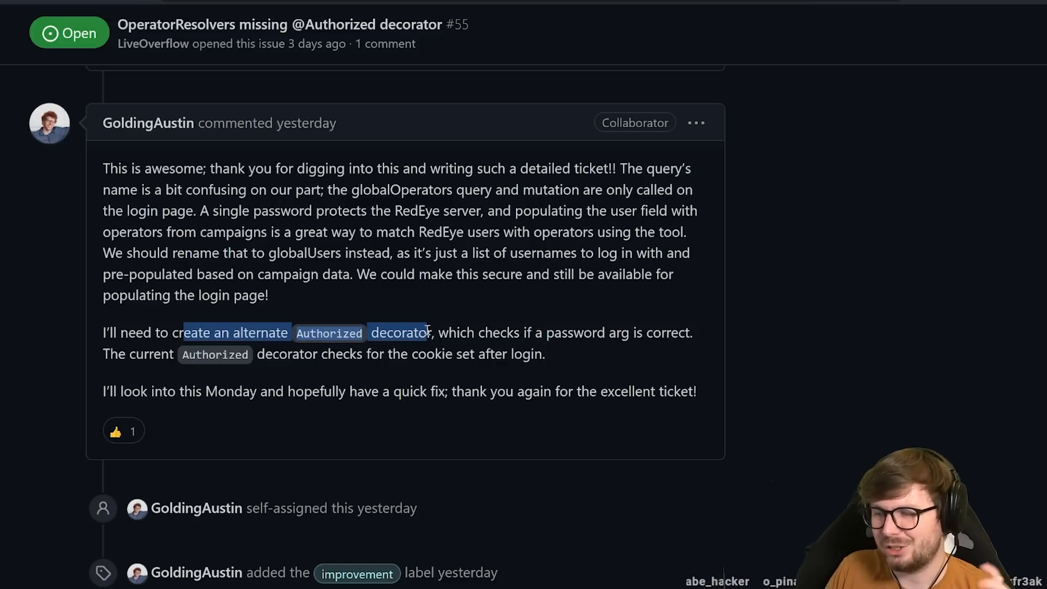
# Scroll back to the example response leaking operator names and the mutation example.
pyautogui.scroll(3)
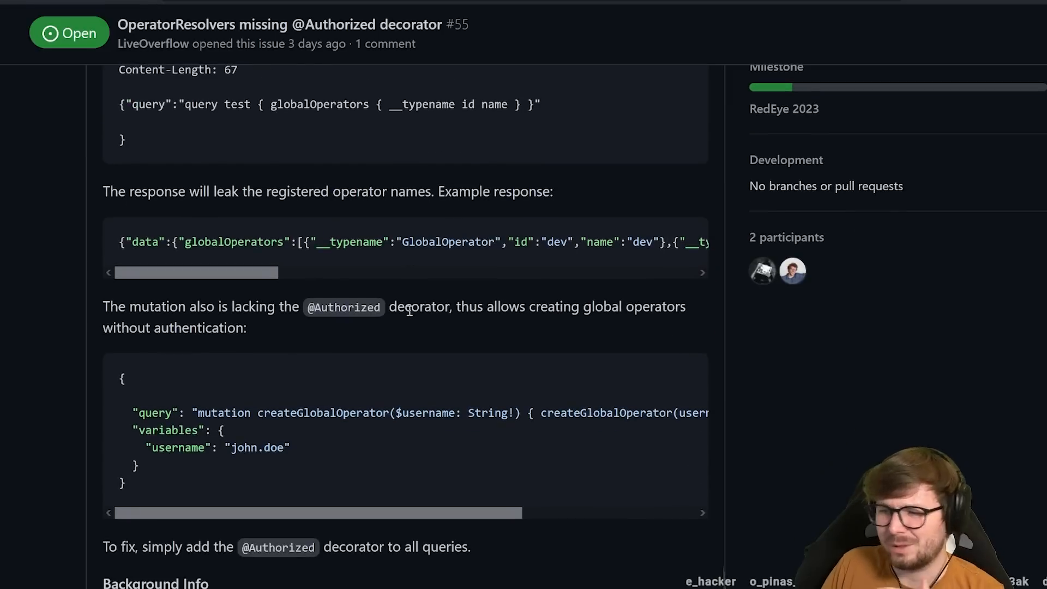
pyautogui.scroll(-3)
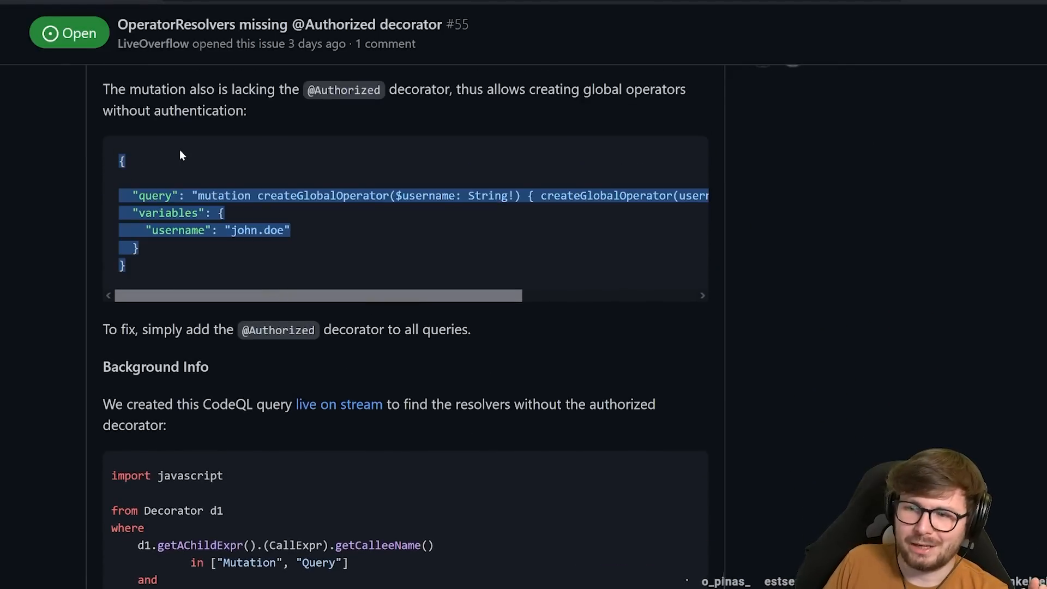
pyautogui.scroll(3)
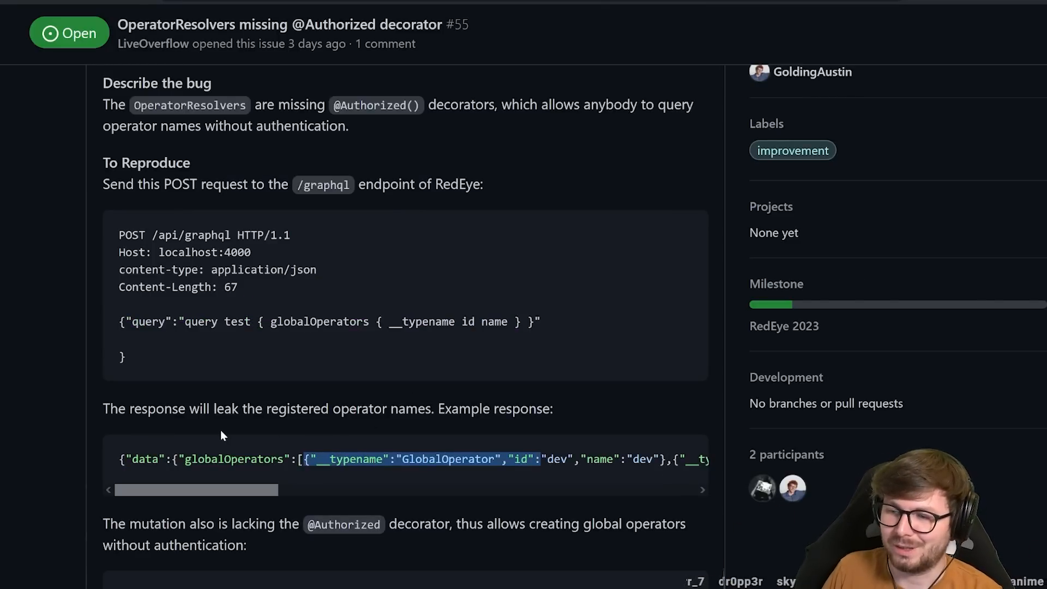
pyautogui.scroll(-3)
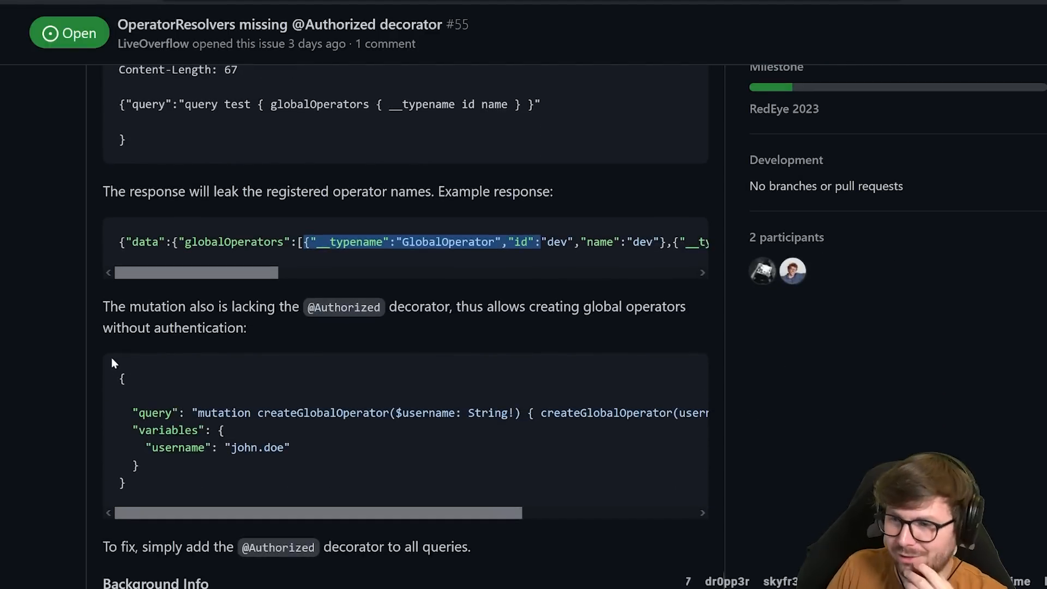